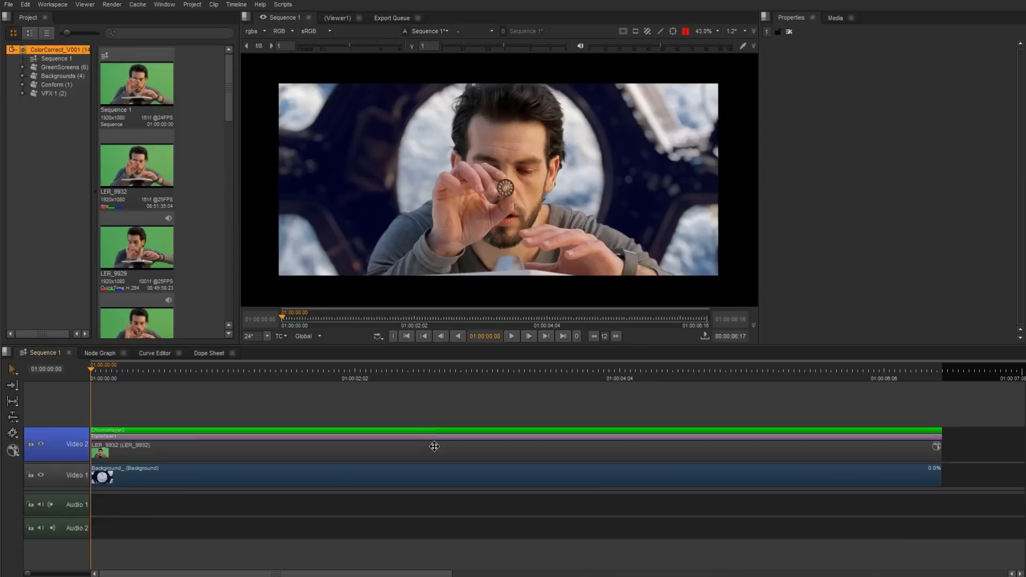
Add a ColorCorrect soft effect to the LER_9932 green-screen clip on Video 2.
right_click(434, 446)
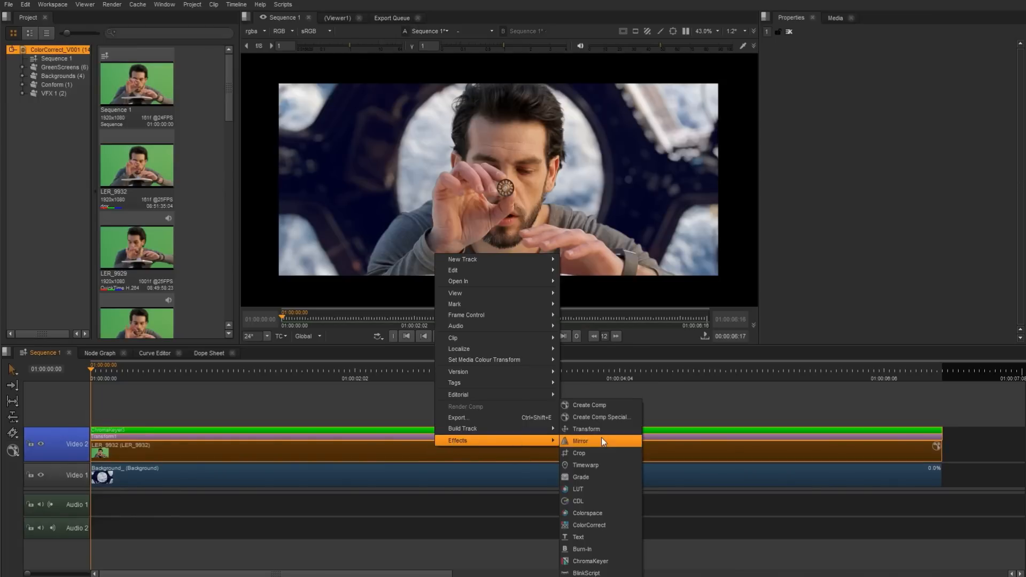
left_click(587, 524)
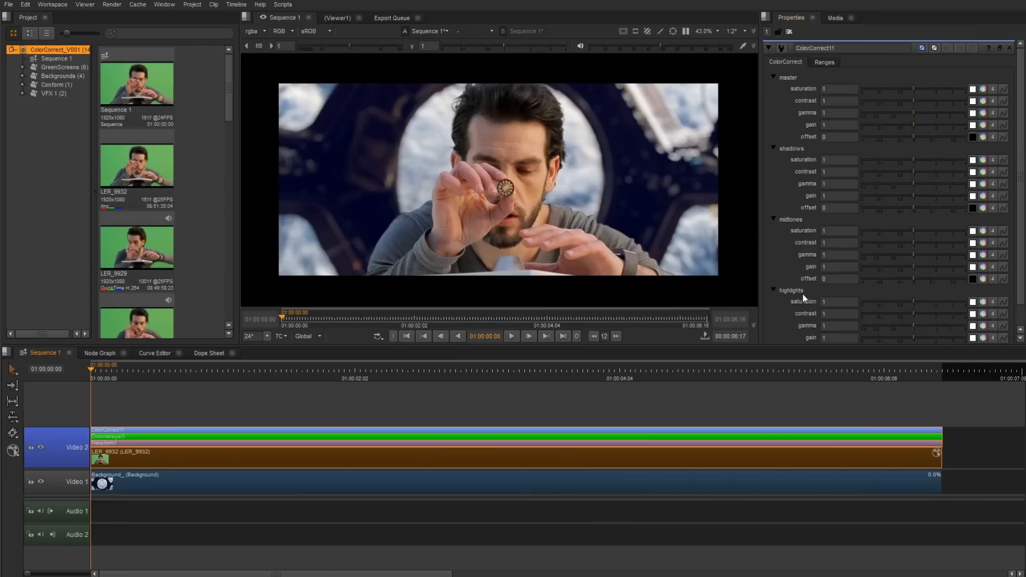
mouse_move(734, 187)
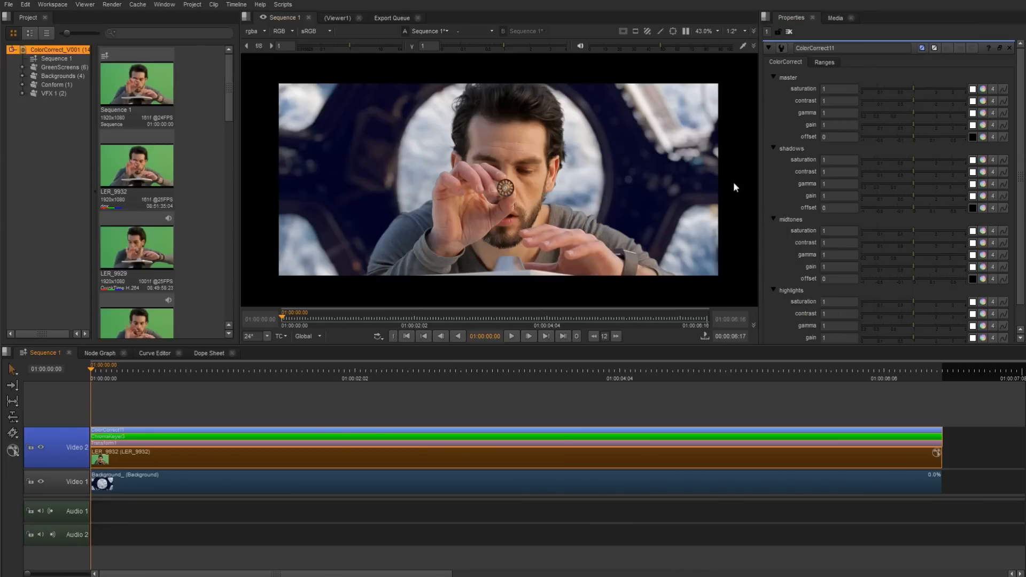
mouse_move(832, 72)
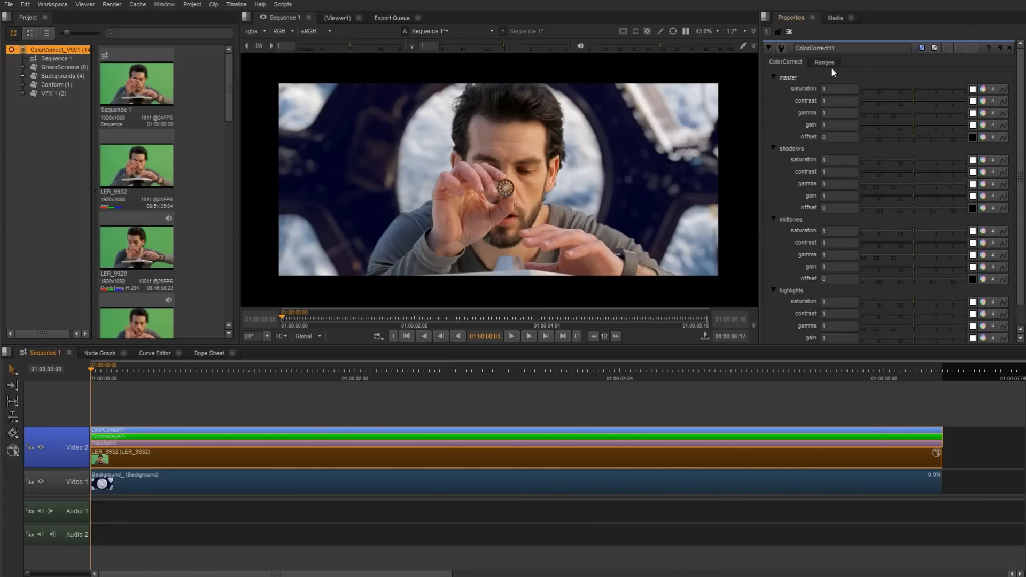
Show the ColorCorrect Ranges curves and enable the range test overlay in the viewer.
left_click(824, 62)
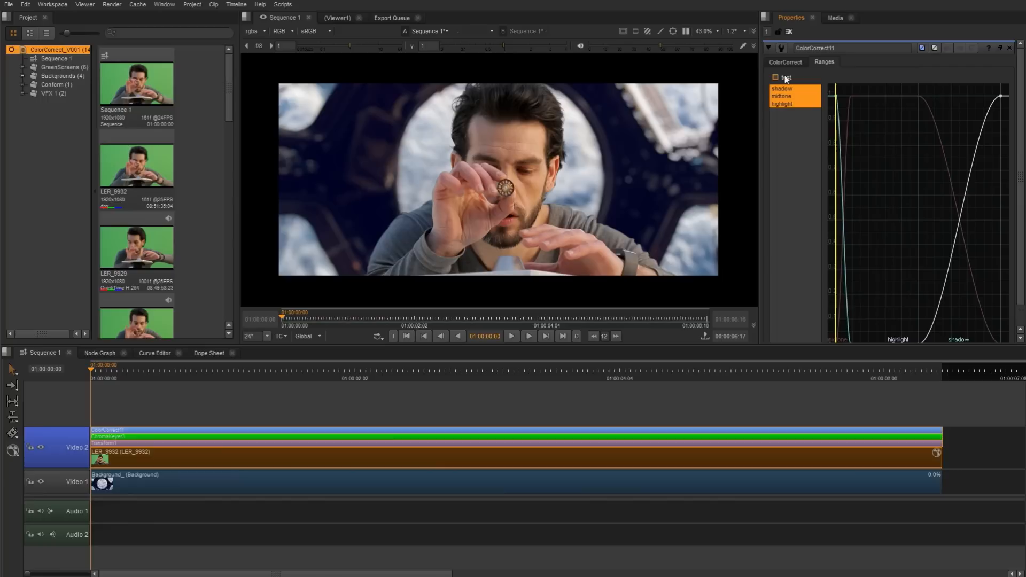
left_click(776, 77)
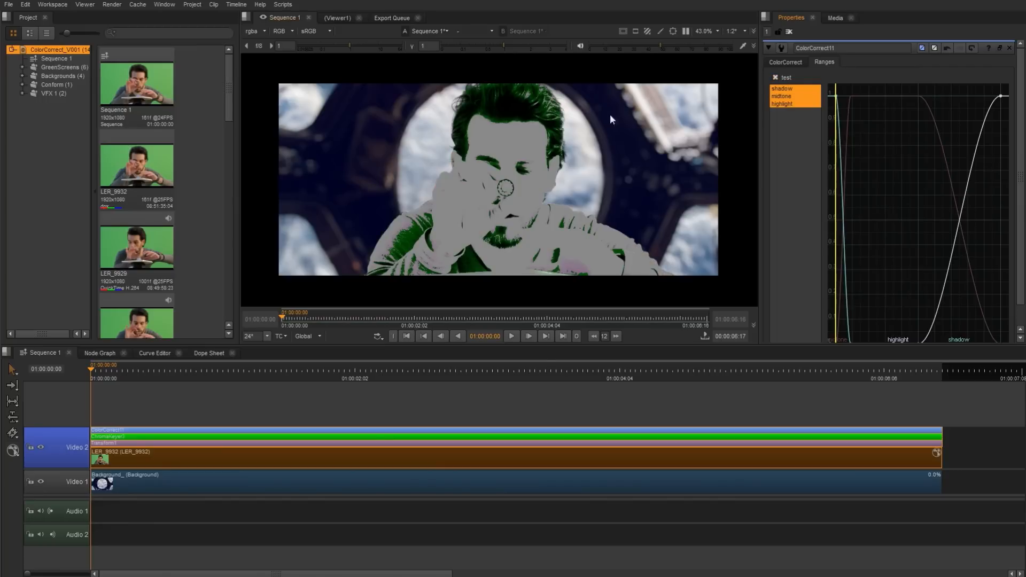
mouse_move(444, 256)
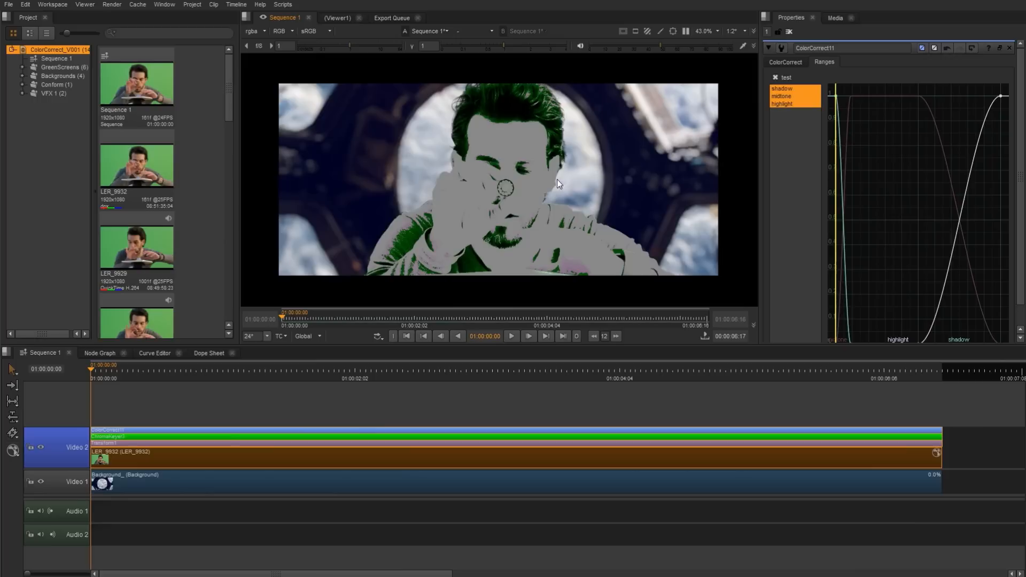
mouse_move(546, 138)
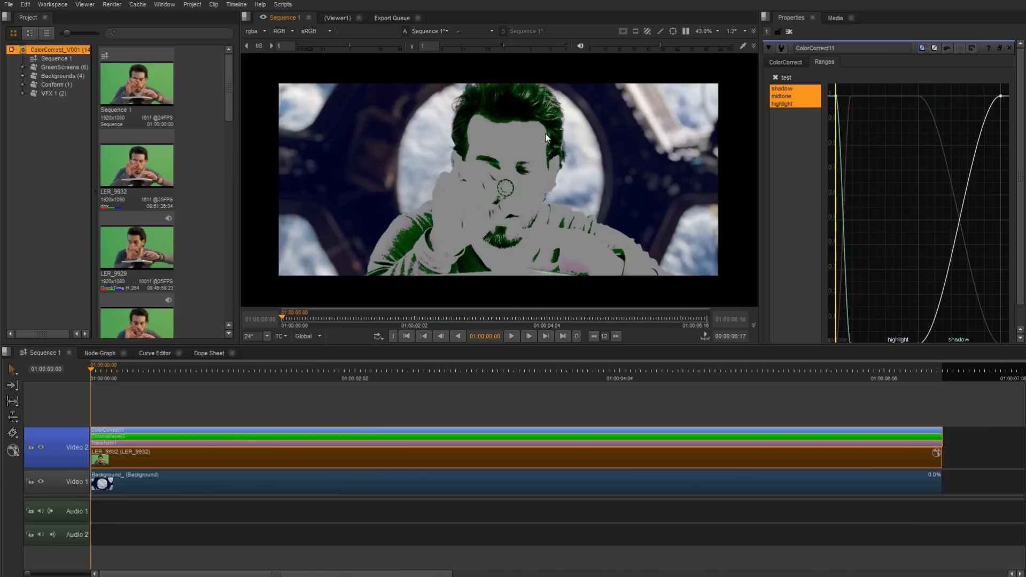
mouse_move(635, 257)
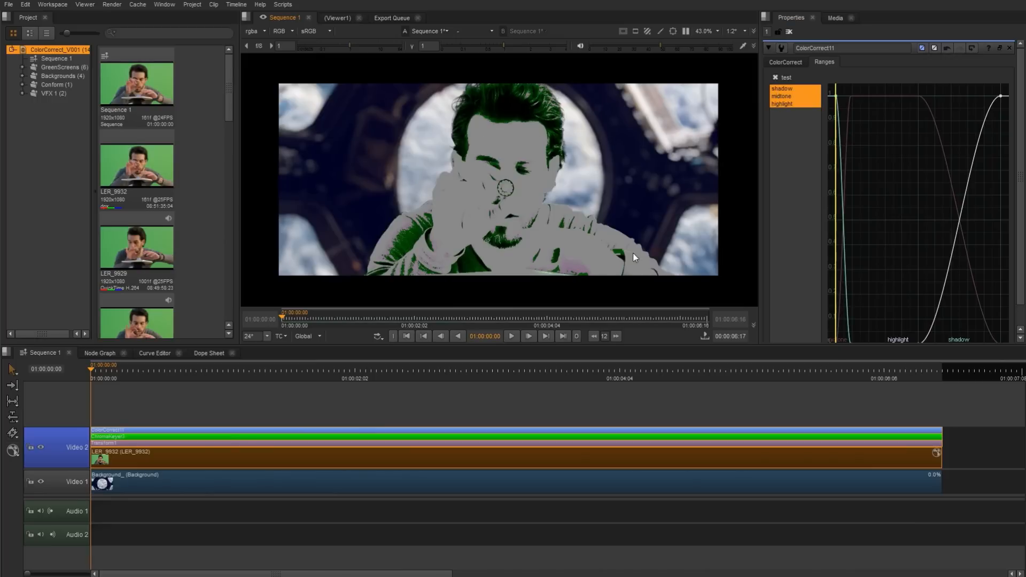
mouse_move(493, 204)
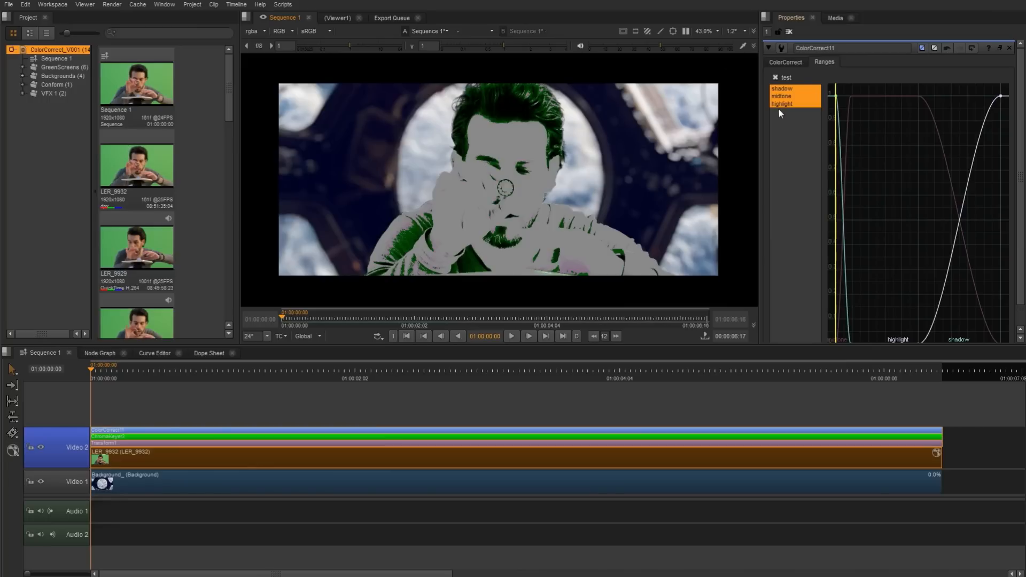
mouse_move(547, 255)
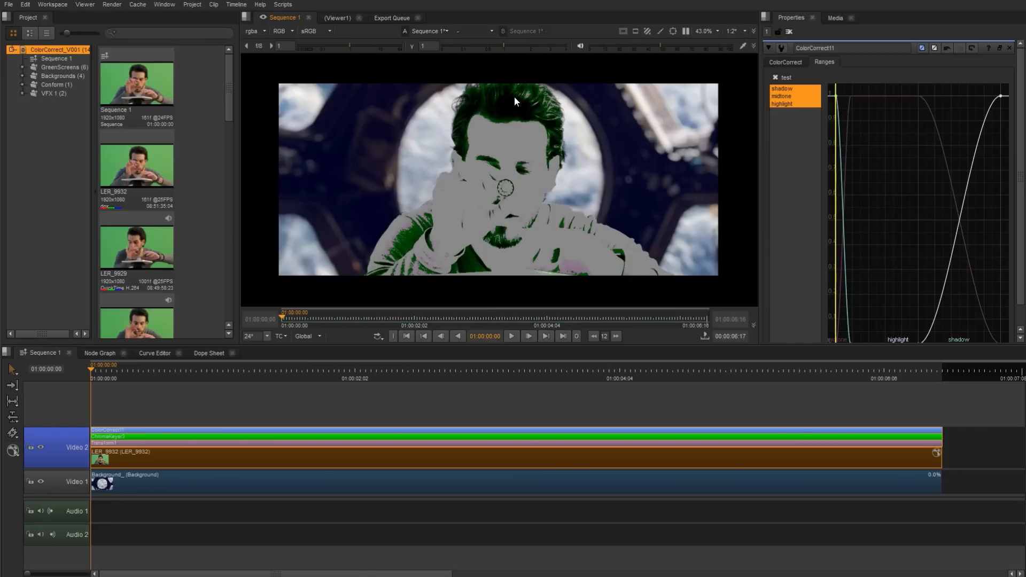
mouse_move(576, 269)
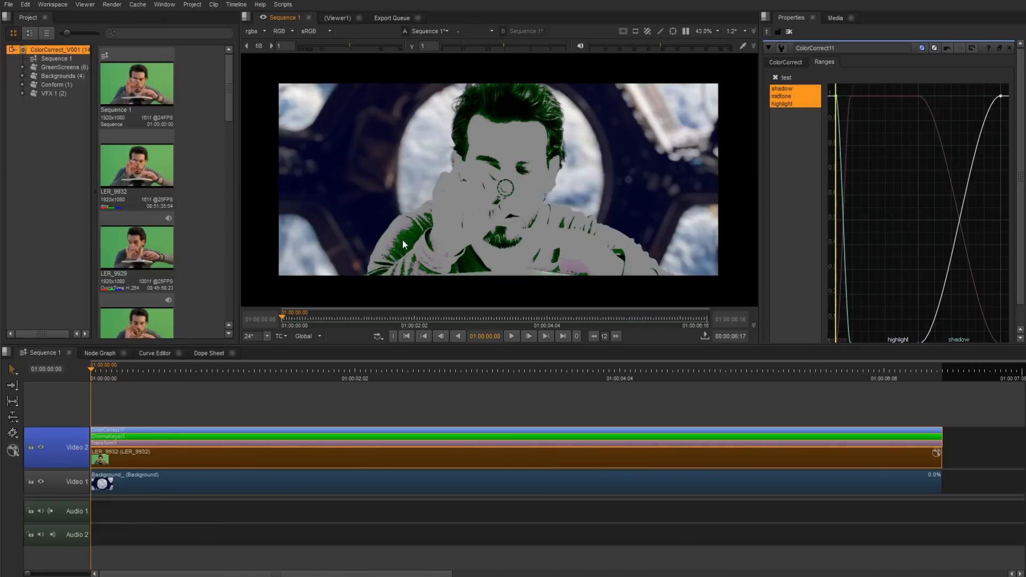
Reshape the highlight range curve, moving its start and full-strength points.
left_click(781, 88)
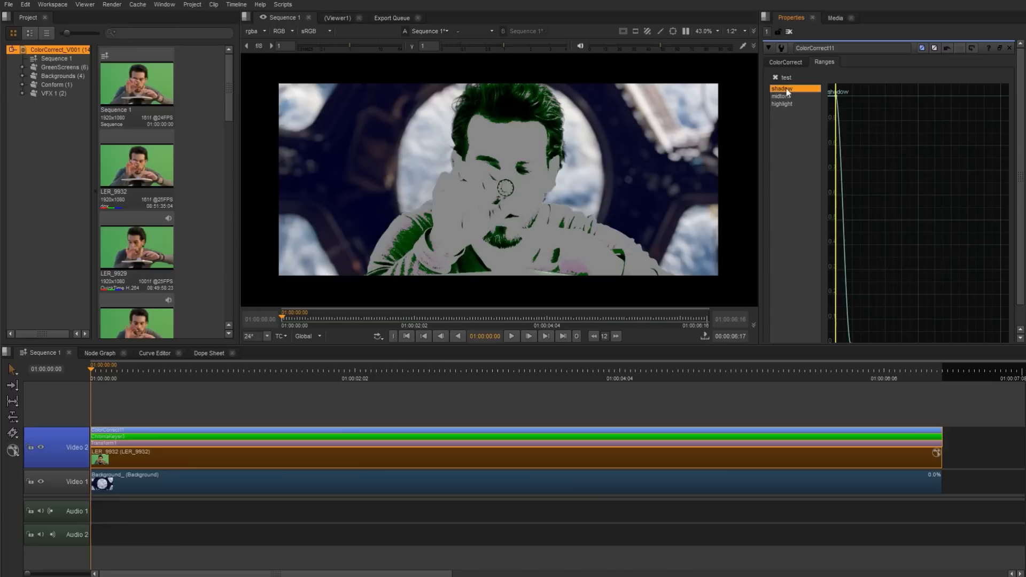
left_click(781, 103)
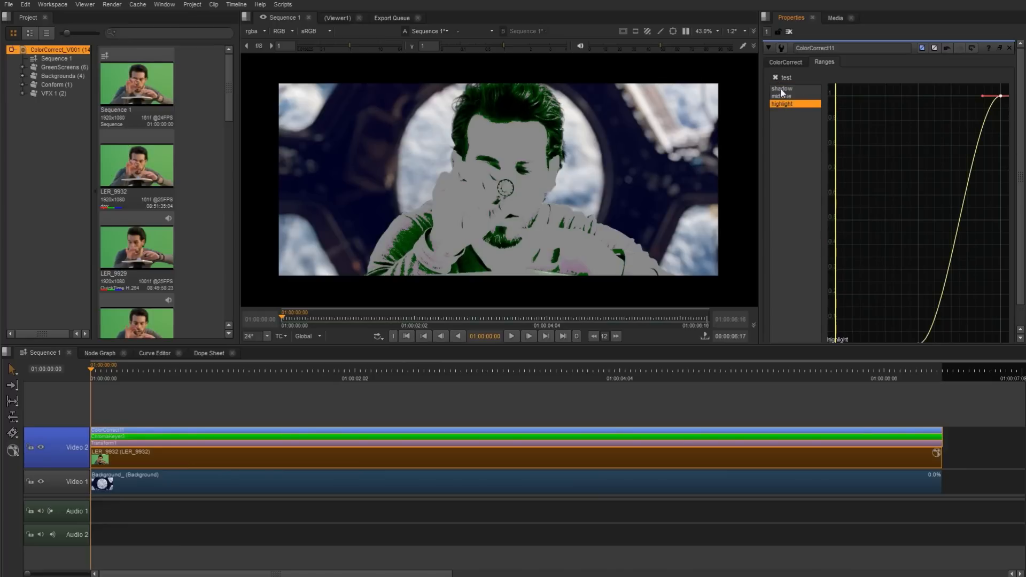
left_click(781, 97)
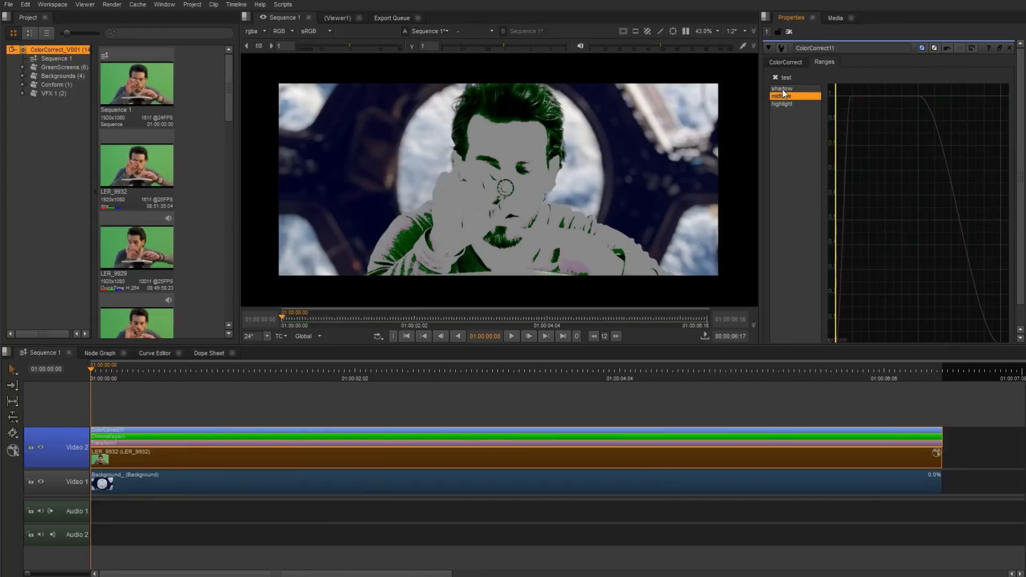
left_click(781, 103)
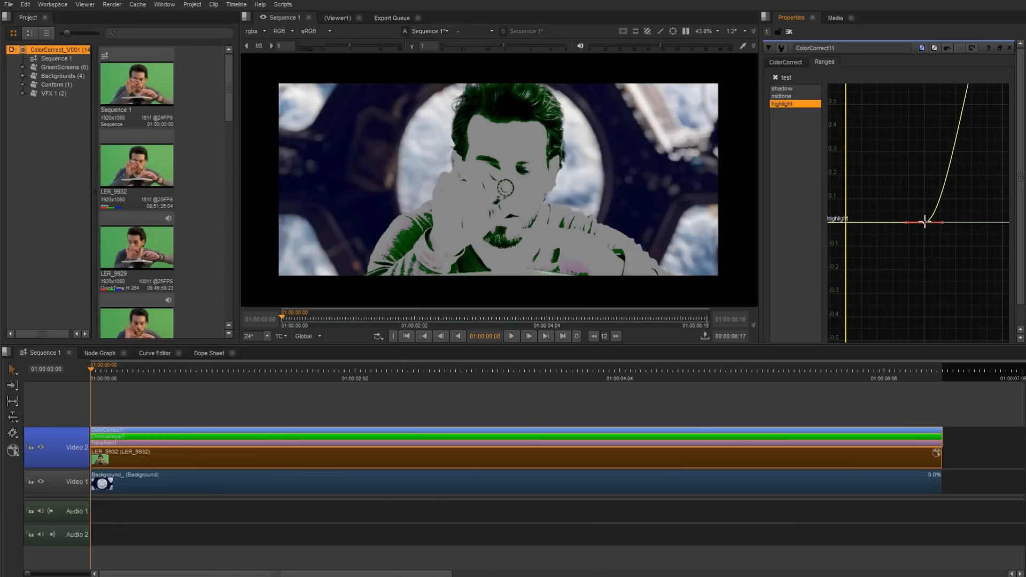
left_click_drag(924, 222, 851, 224)
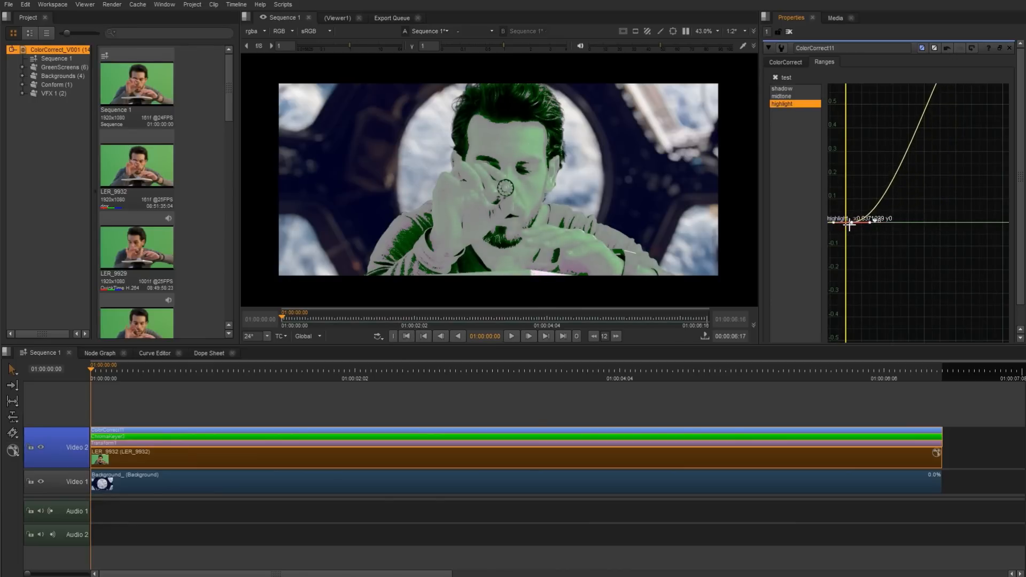
left_click_drag(847, 224, 860, 222)
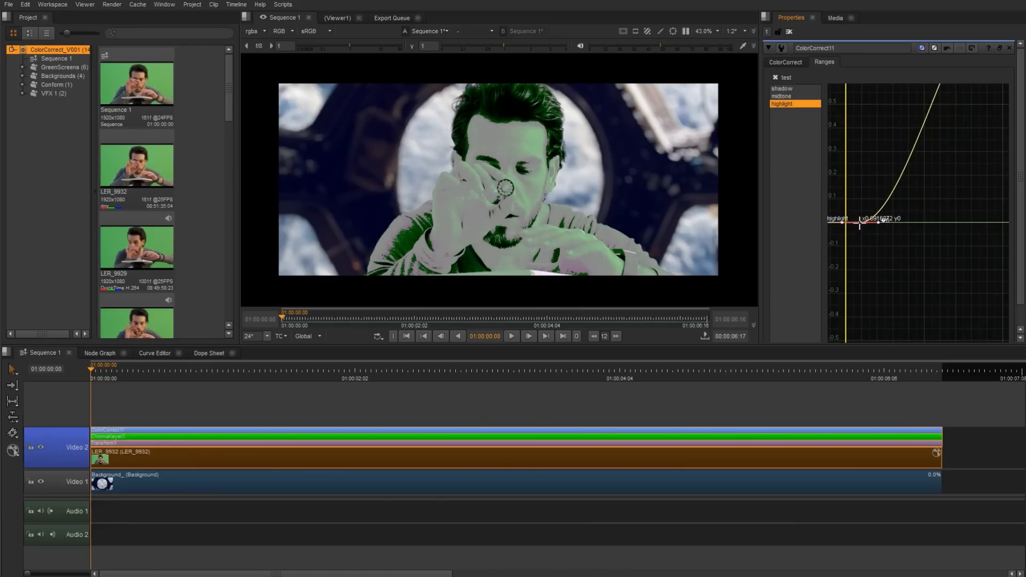
left_click_drag(860, 222, 915, 169)
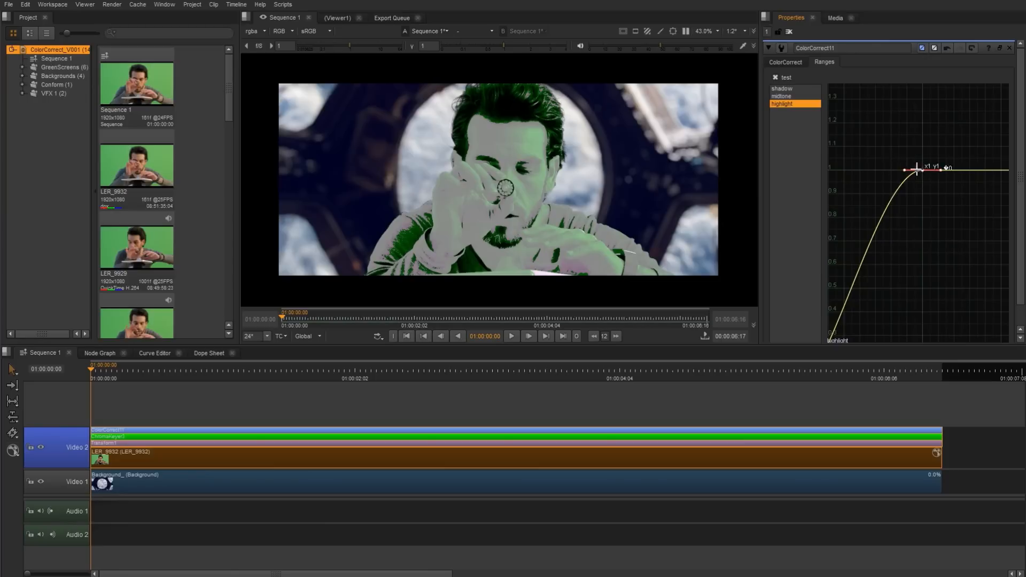
left_click_drag(916, 168, 873, 172)
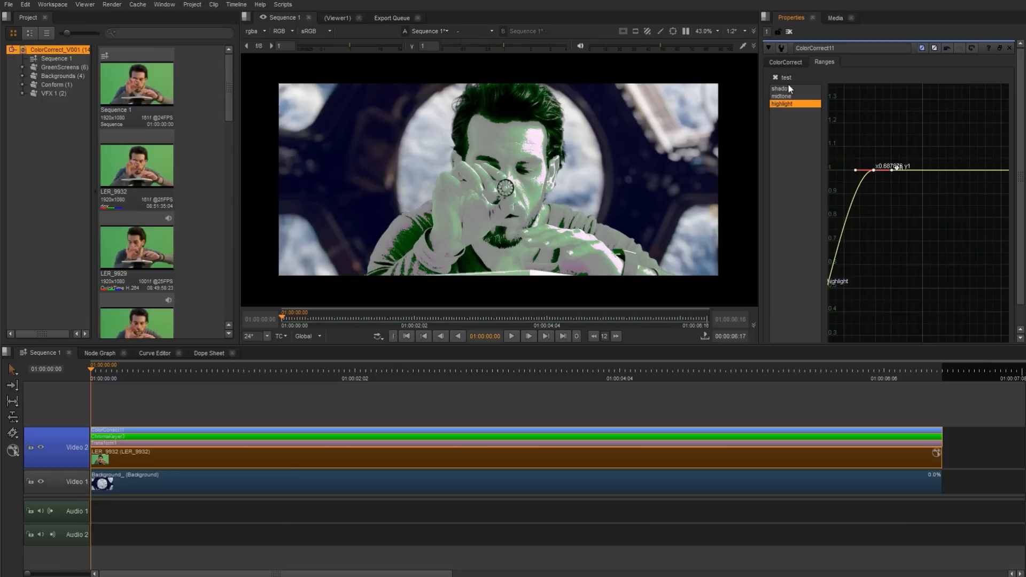
Adjust where the shadow range curve ends and turn off the range test.
left_click(780, 89)
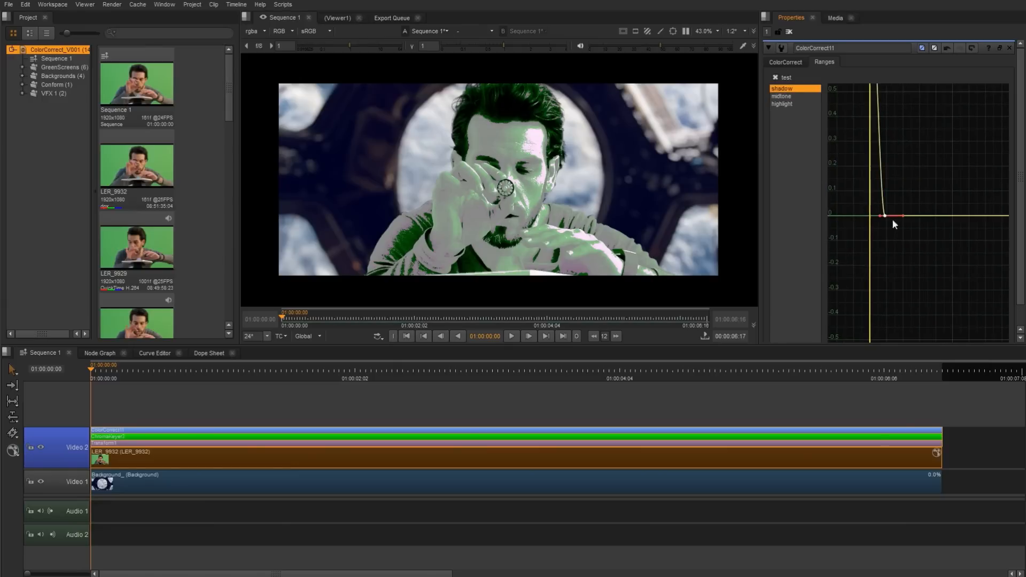
left_click_drag(883, 215, 887, 216)
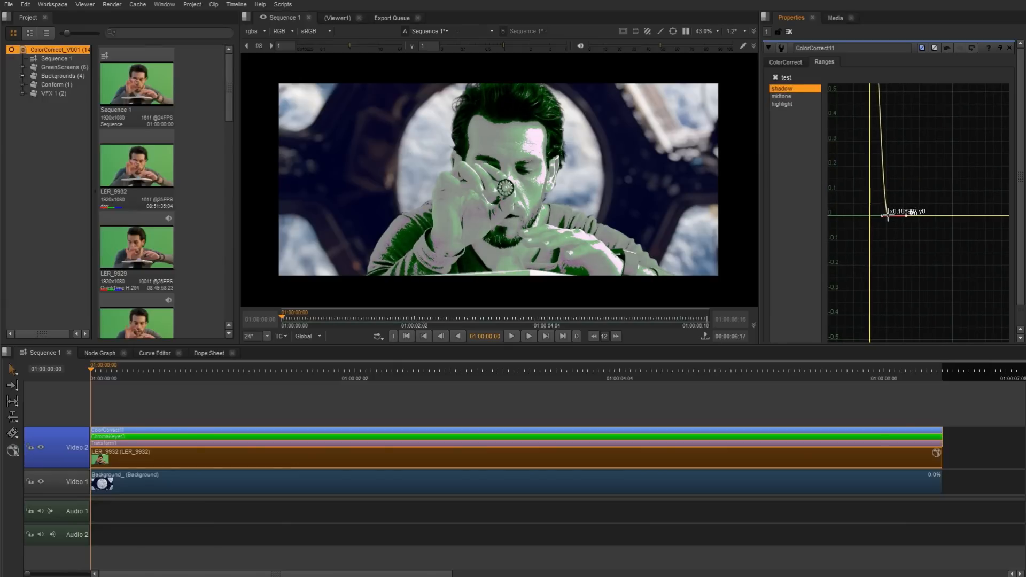
left_click_drag(888, 216, 888, 212)
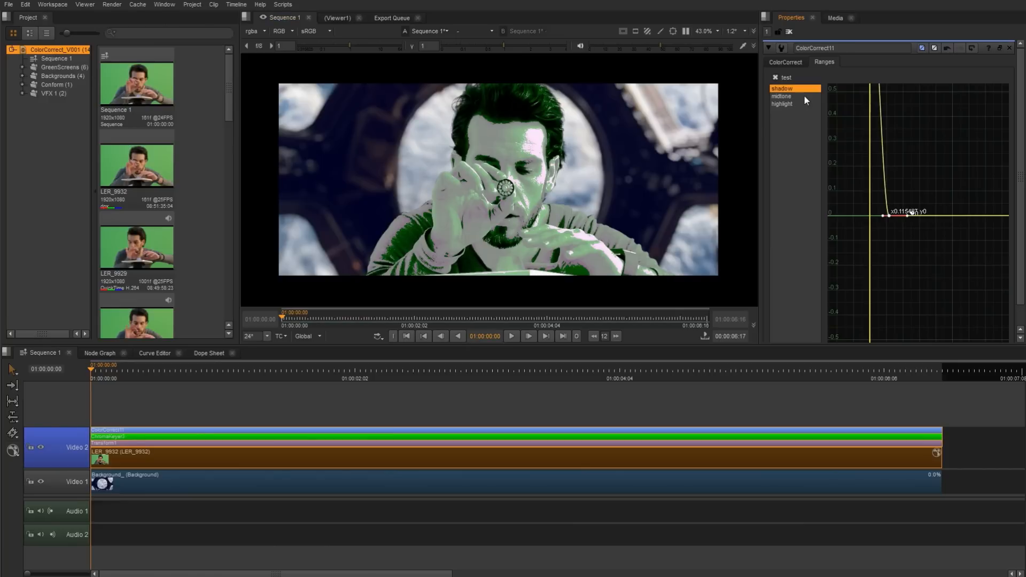
left_click(776, 77)
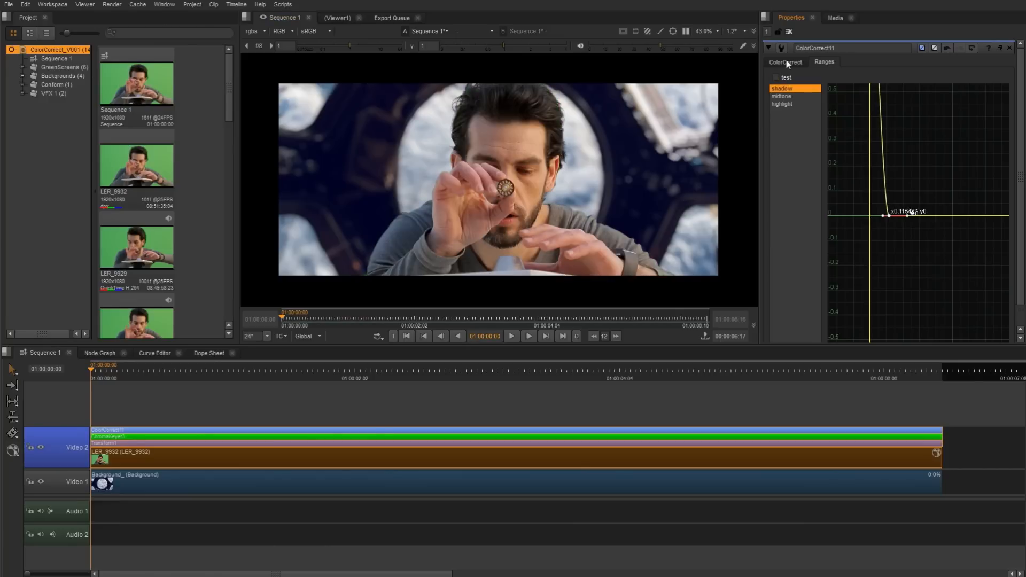
Set ColorCorrect shadows gamma to 1.06 and master saturation to about 0.76.
left_click(784, 62)
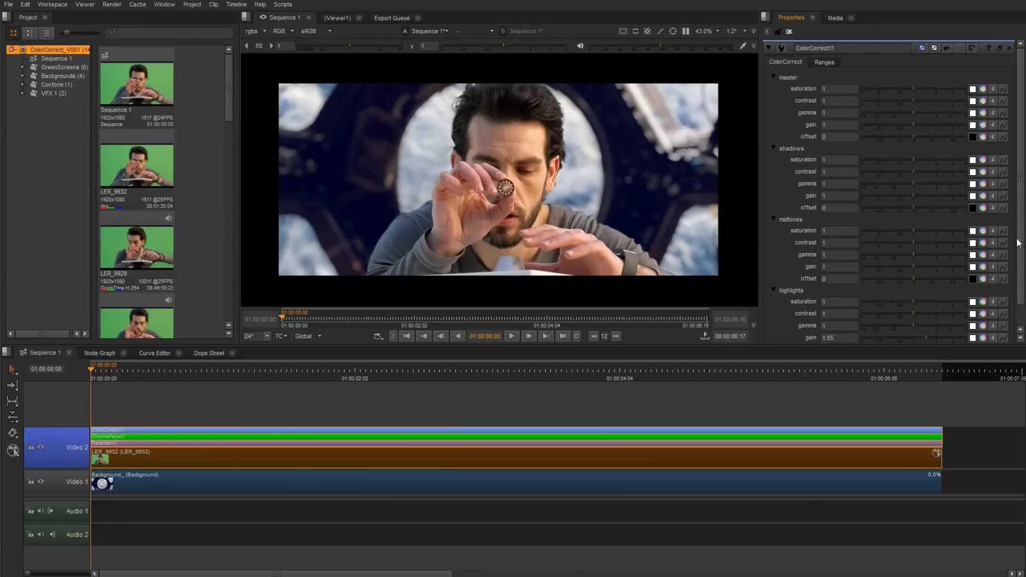
mouse_move(914, 188)
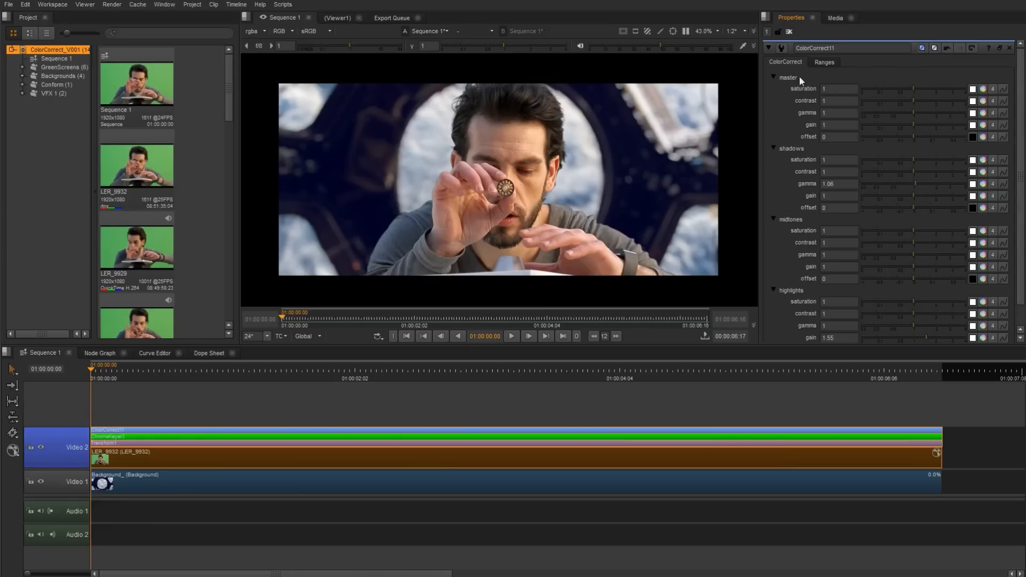
type("0.7")
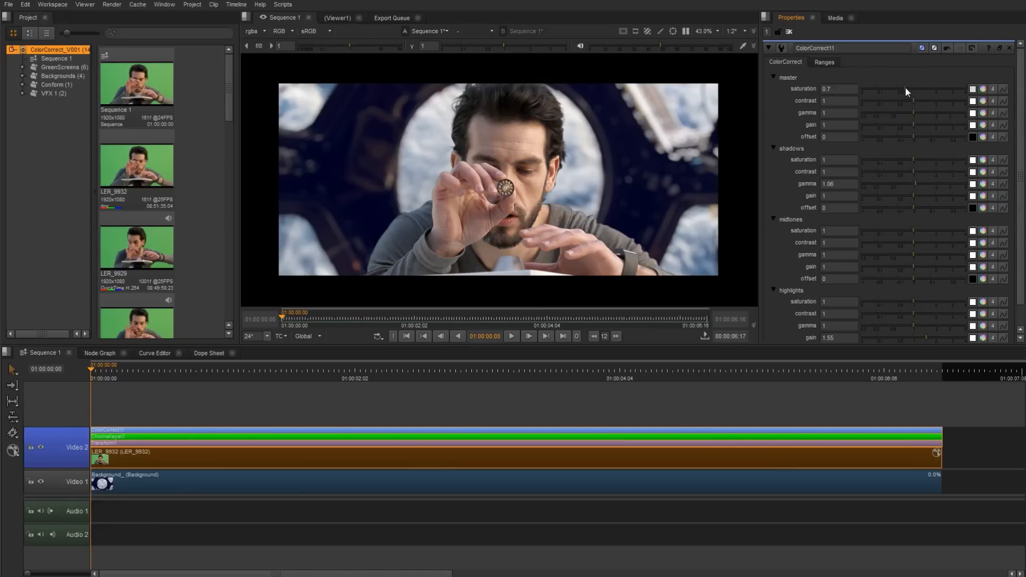
left_click_drag(903, 90, 906, 90)
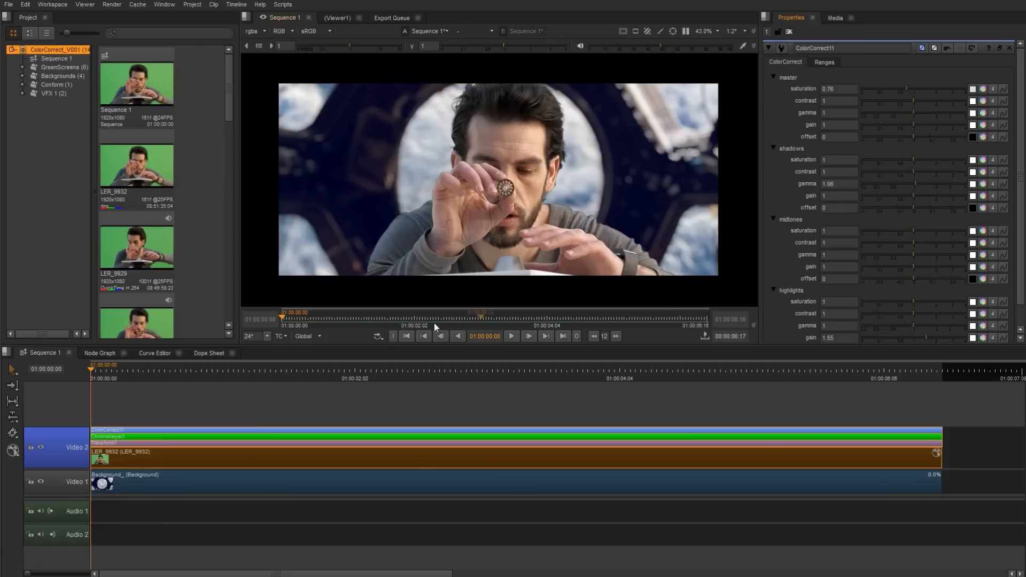
mouse_move(559, 88)
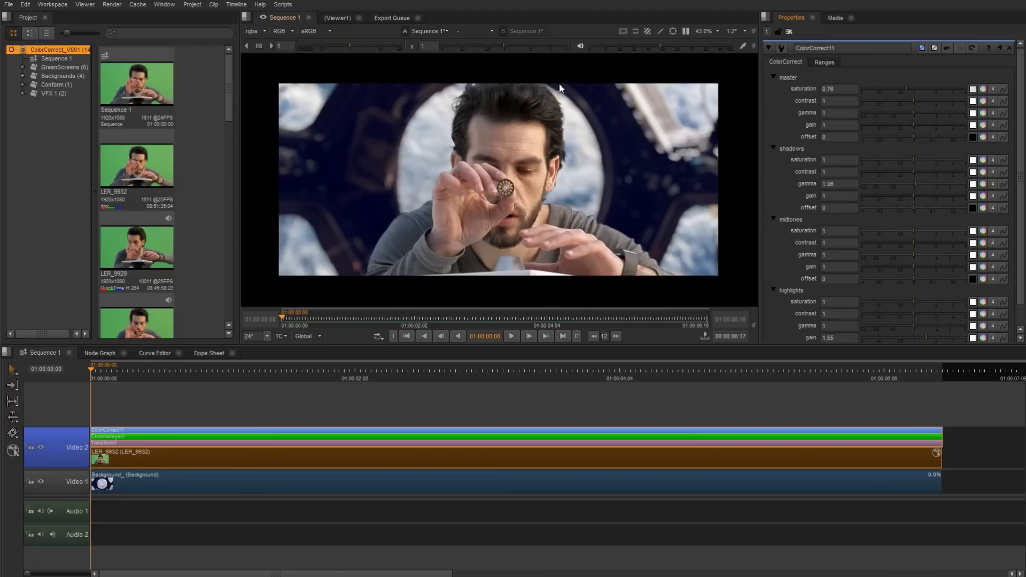
mouse_move(619, 109)
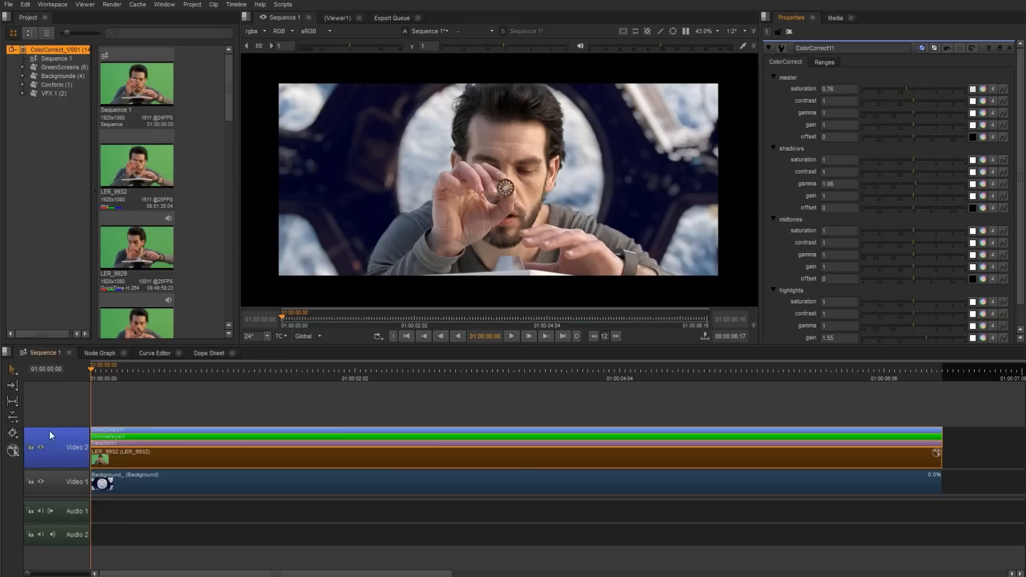
Hide the Video 2 foreground track and bring up the Background clip's effect menu.
left_click(40, 447)
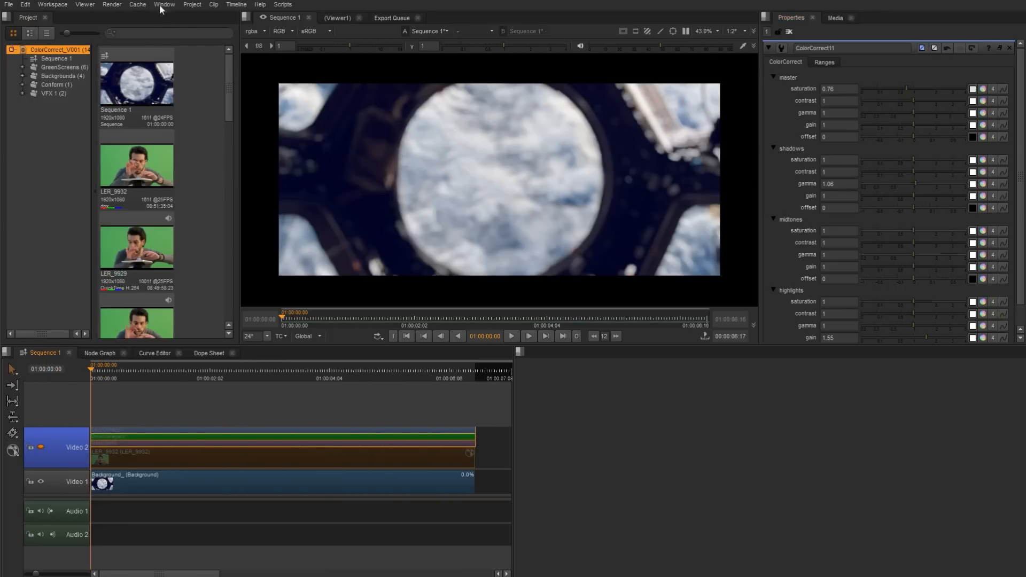
mouse_move(245, 263)
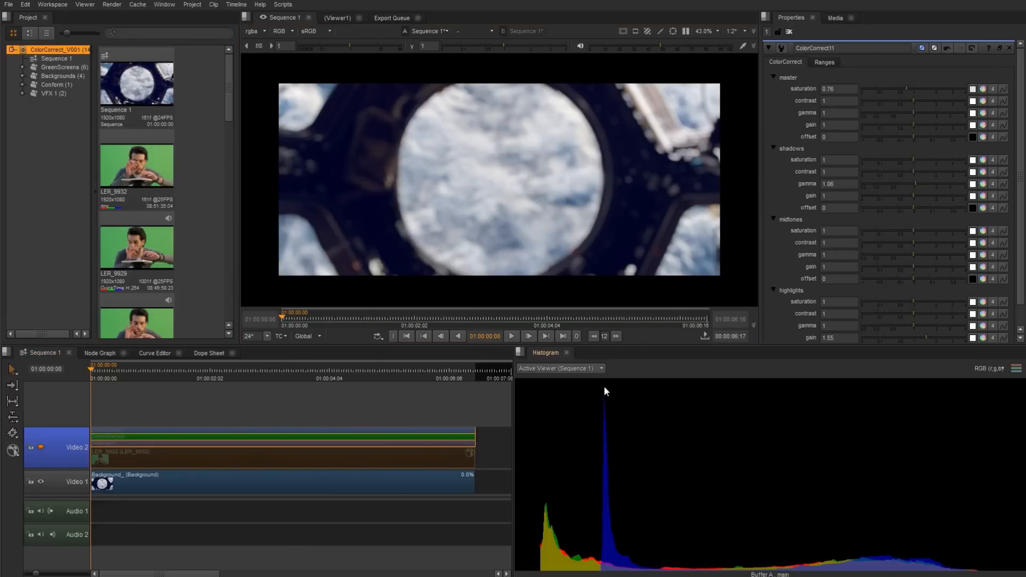
mouse_move(862, 542)
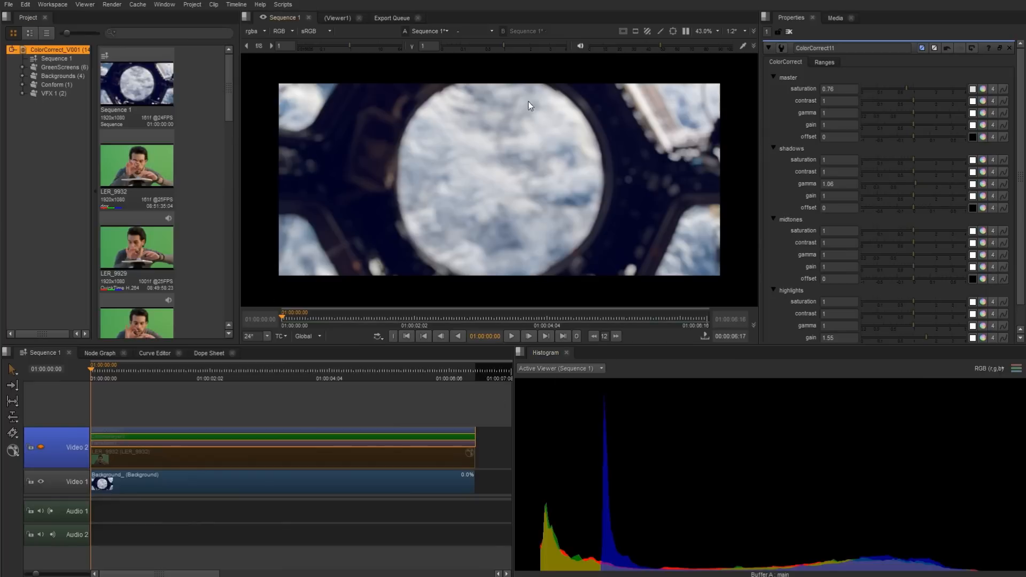
left_click(203, 482)
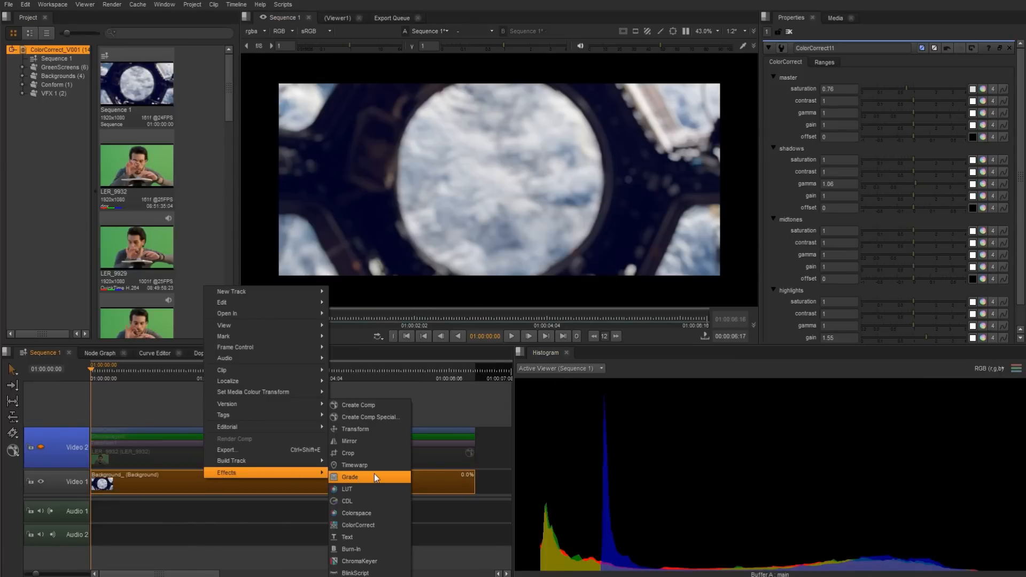
Grade the Background clip with blackpoint blue 0.016, then re-enable the foreground track.
left_click(350, 477)
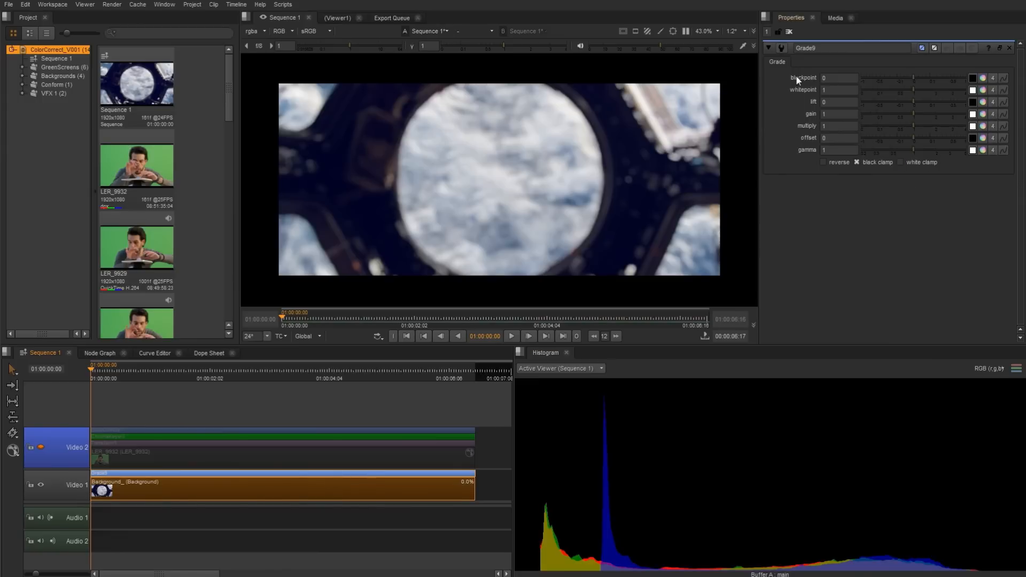
mouse_move(798, 93)
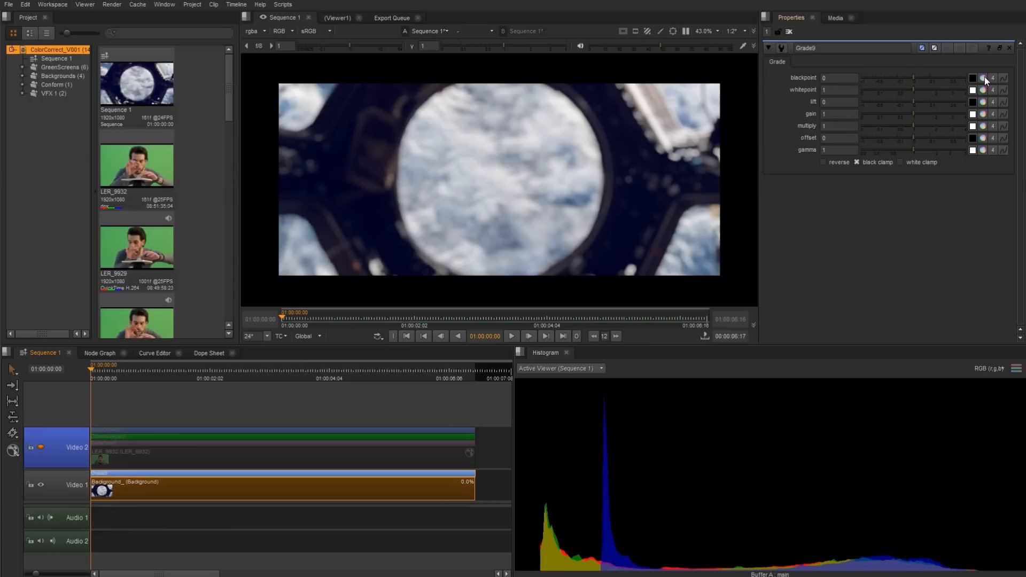
left_click(973, 78)
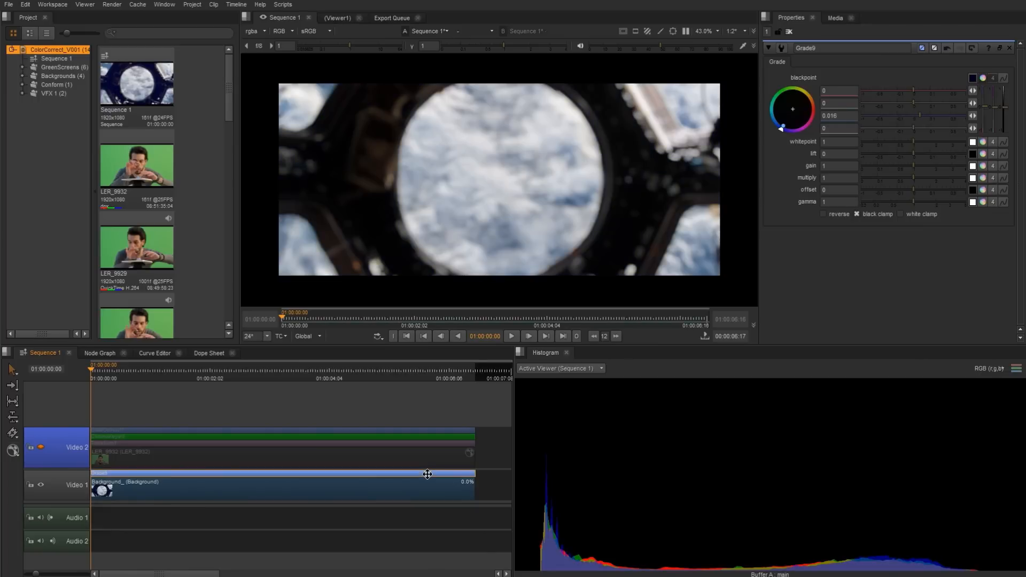
left_click(52, 5)
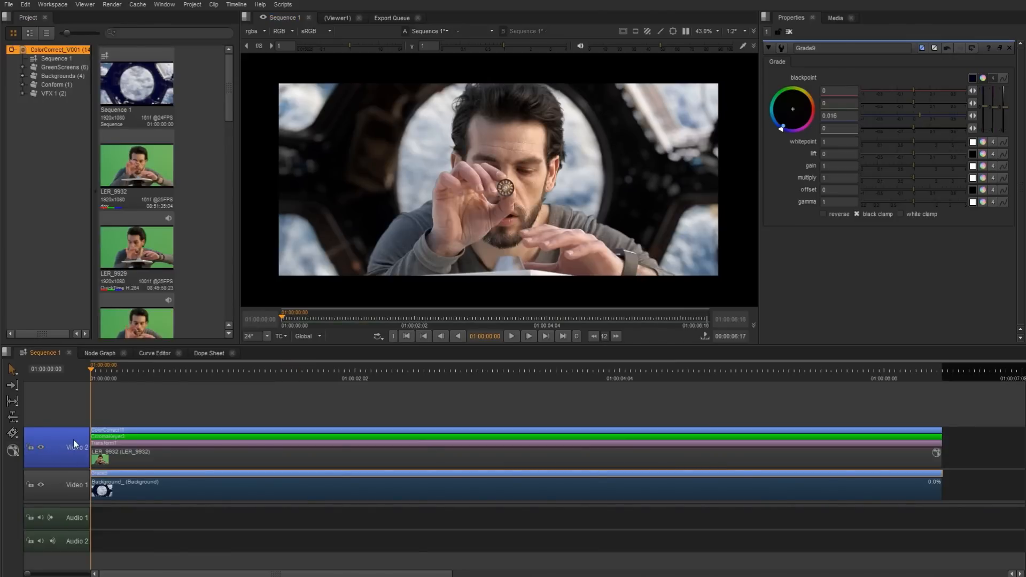
Add a top video track with a Grade warming gamma to green 0.94, blue 0.926.
right_click(74, 445)
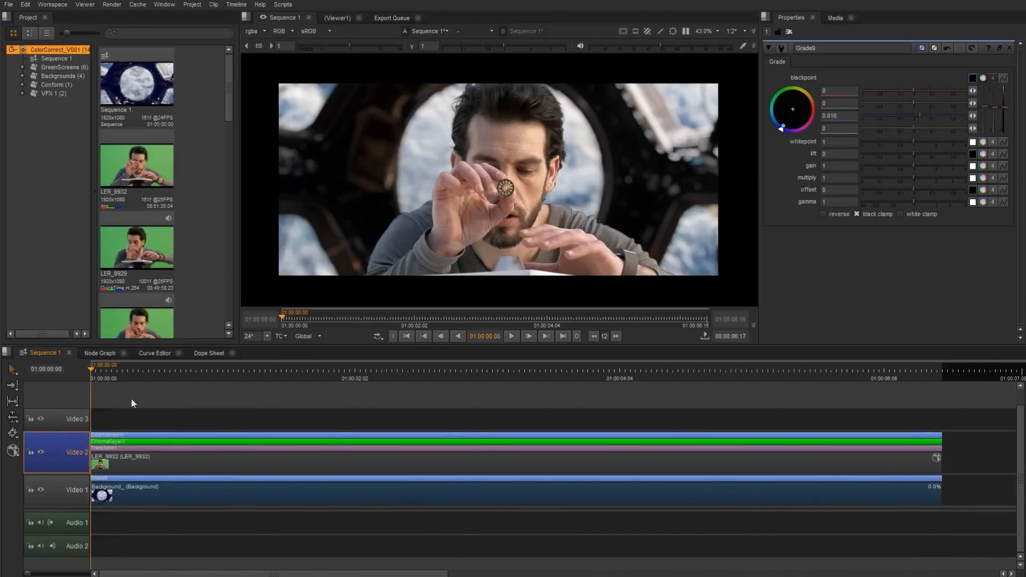
right_click(77, 419)
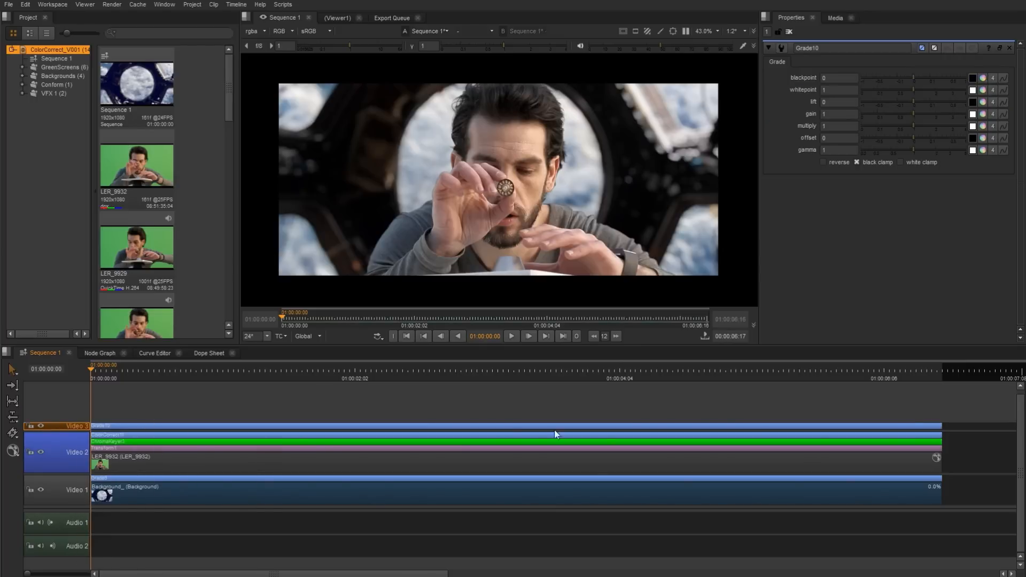
mouse_move(868, 238)
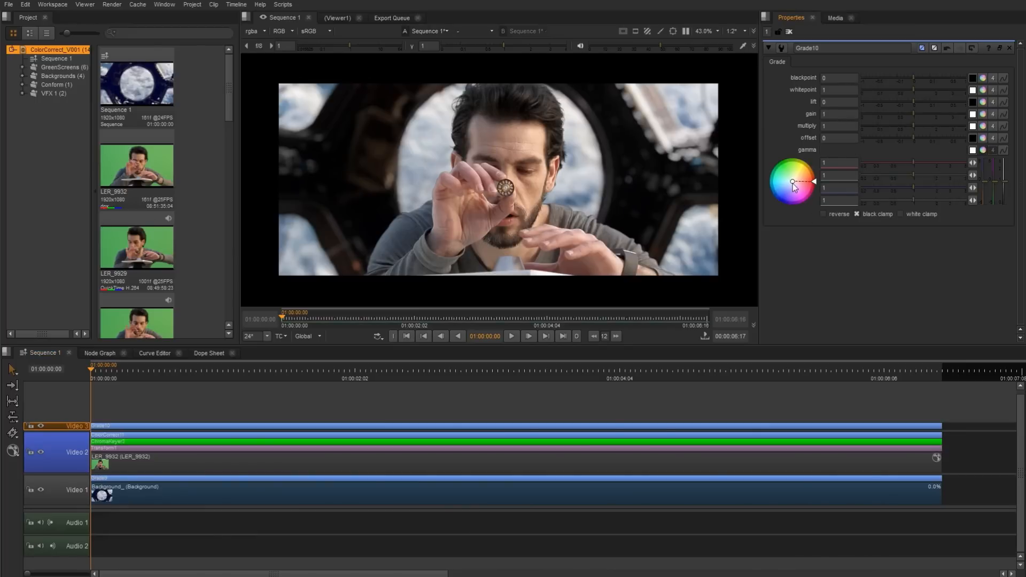
left_click_drag(794, 181, 805, 183)
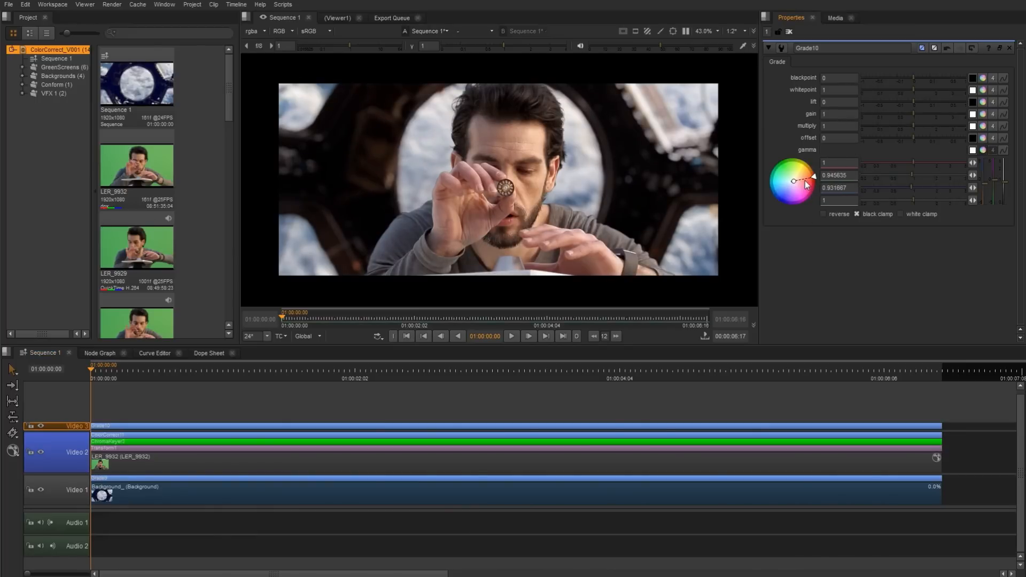
left_click_drag(796, 181, 793, 181)
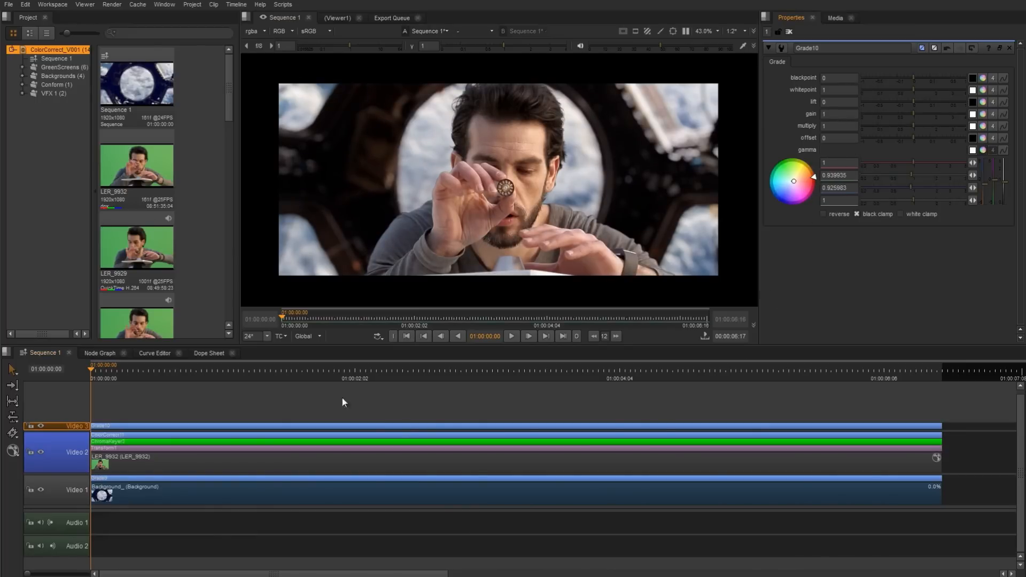
mouse_move(696, 421)
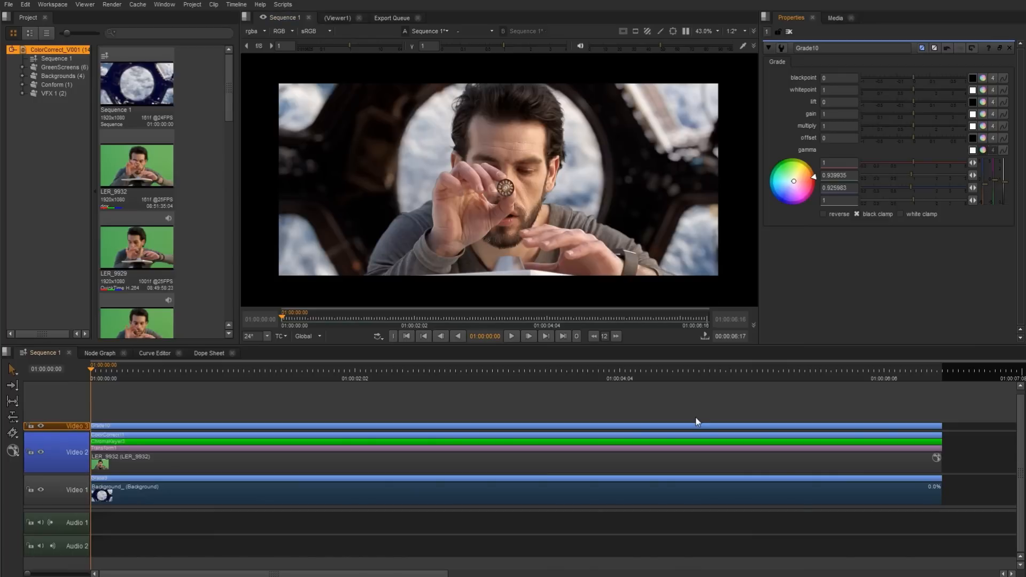